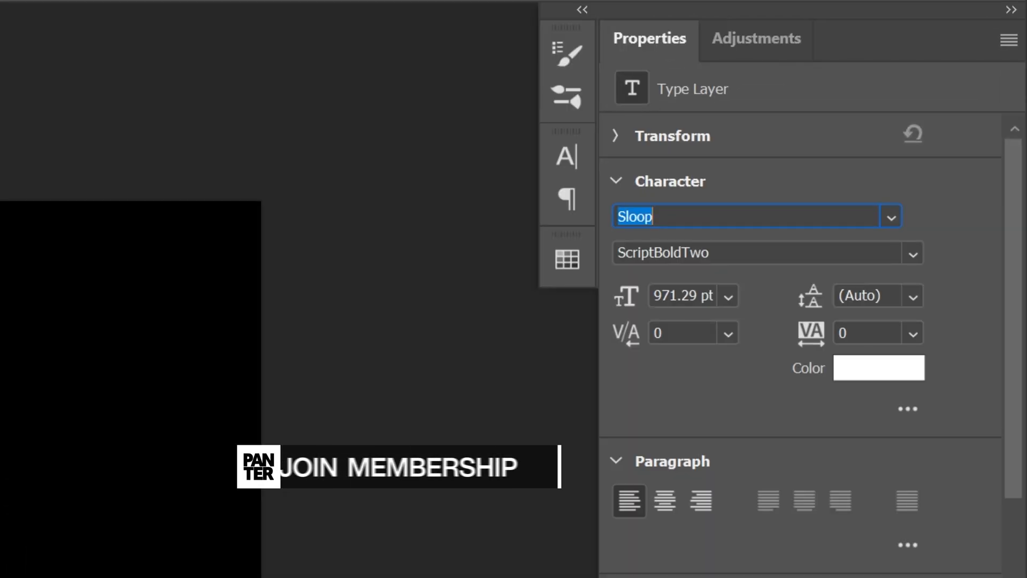
# Apply the Sloop ScriptBoldTwo font to the white 'Panter' text
pyautogui.click(759, 252)
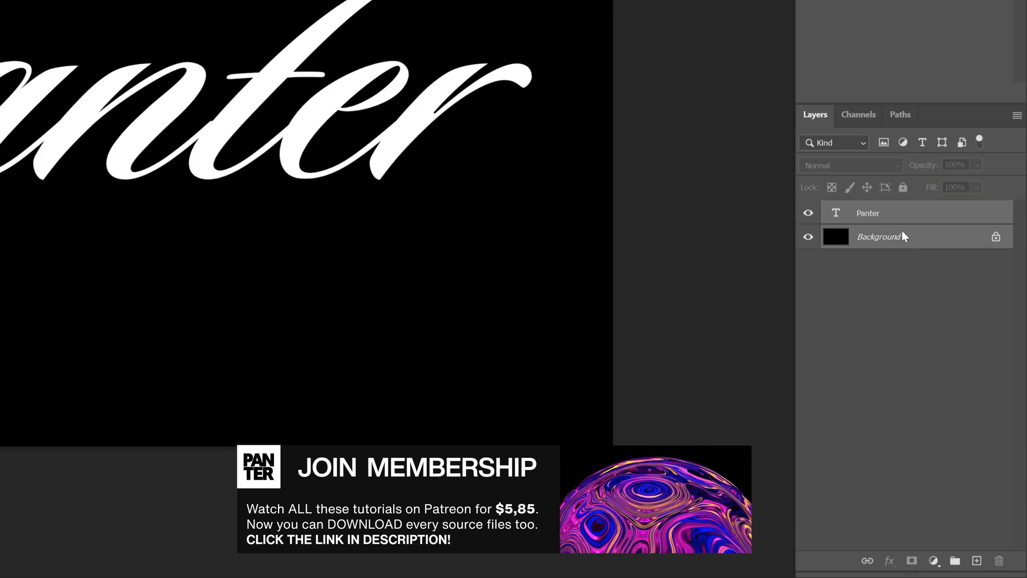
# Convert the Panter text and black background layers into one smart object
pyautogui.rightClick(877, 236)
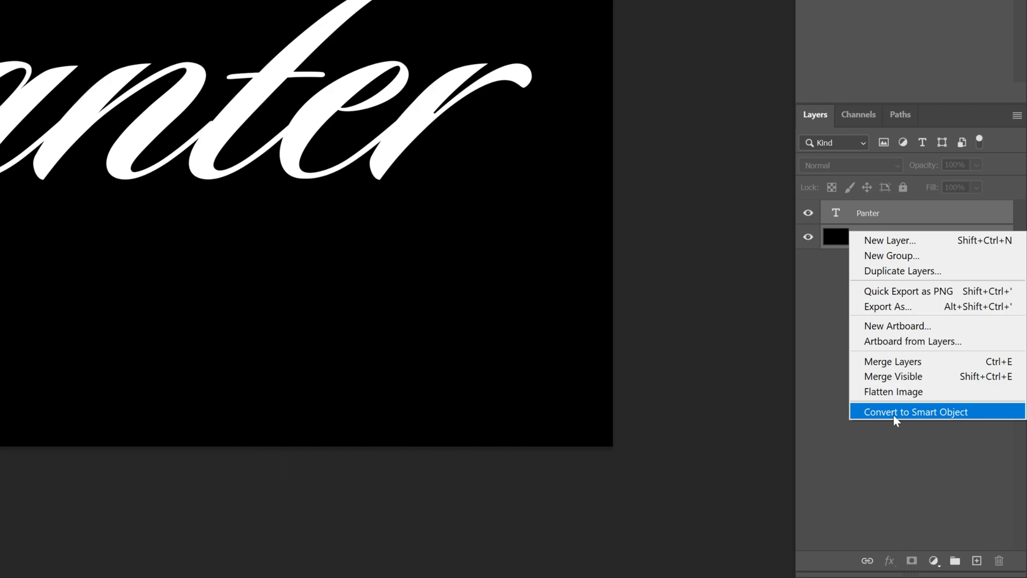
pyautogui.moveTo(887, 419)
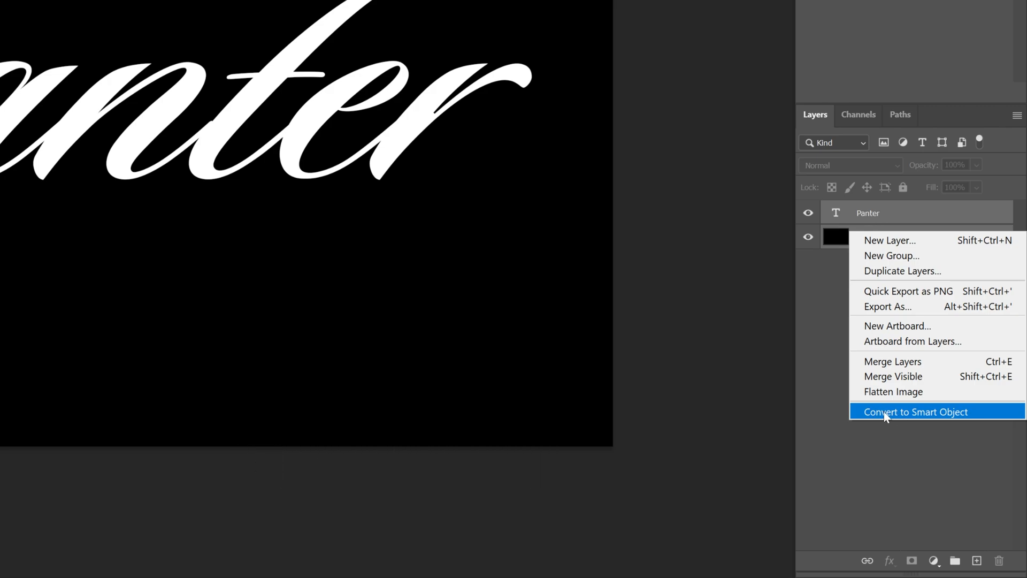
pyautogui.click(914, 411)
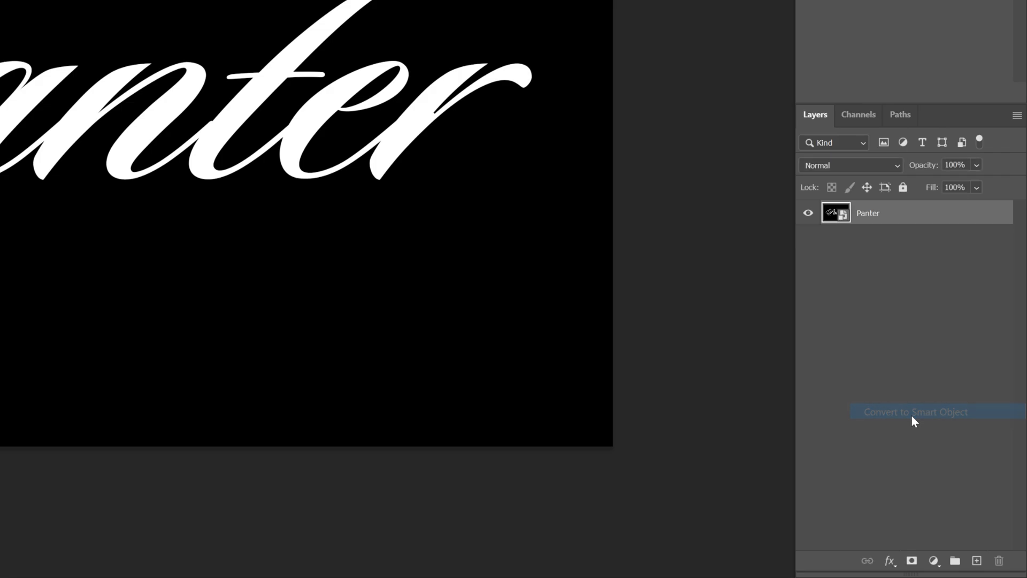
# Apply a Mosaic pixelate filter with square cell size 33 to the Panter smart object
pyautogui.click(218, 11)
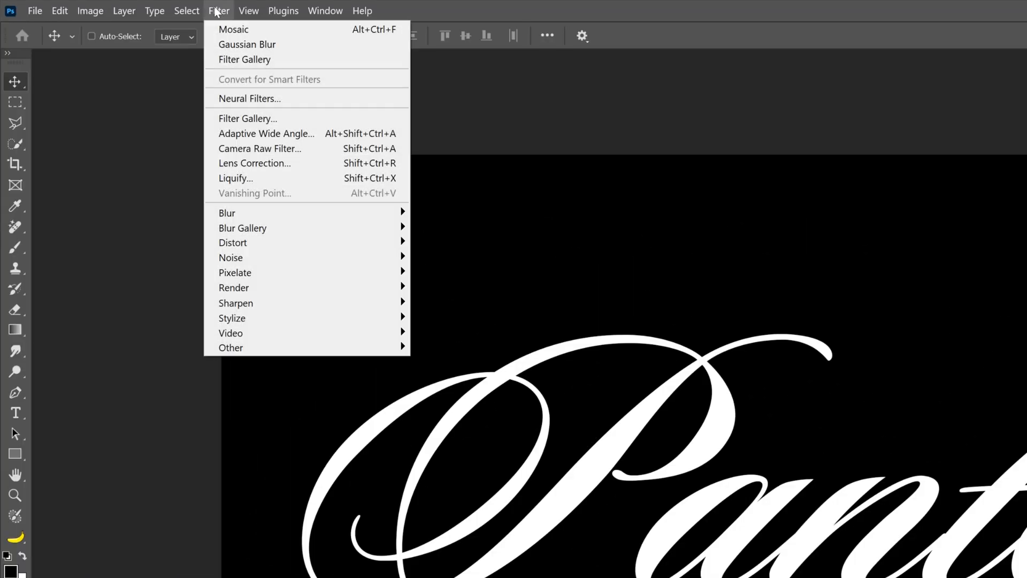
pyautogui.moveTo(235, 271)
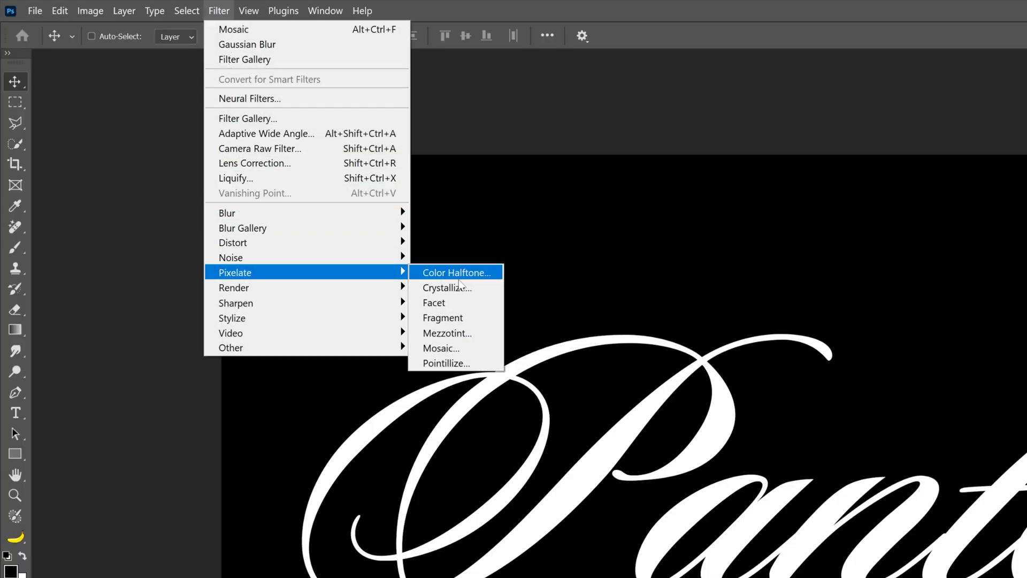
pyautogui.click(441, 347)
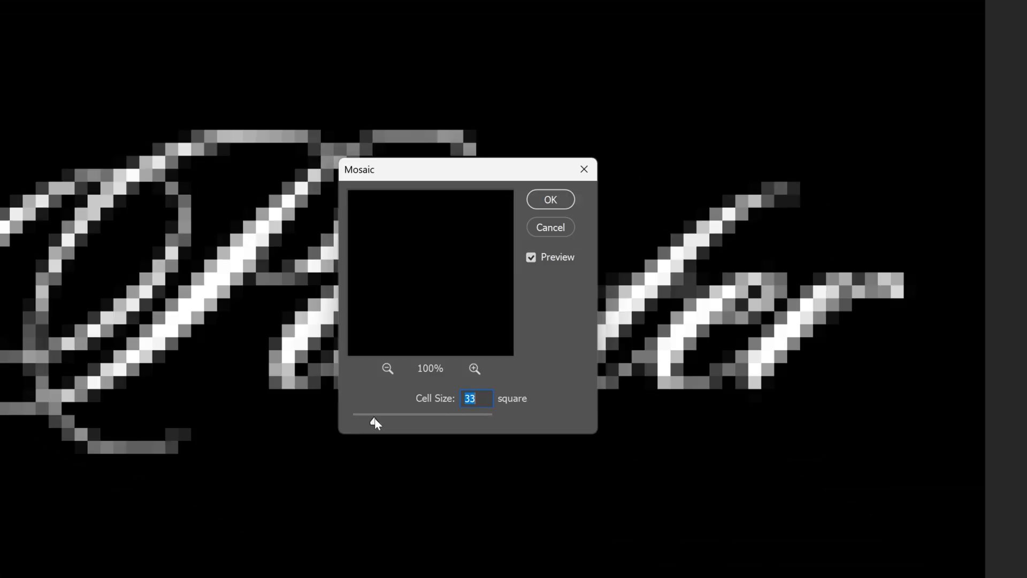
pyautogui.moveTo(530, 247)
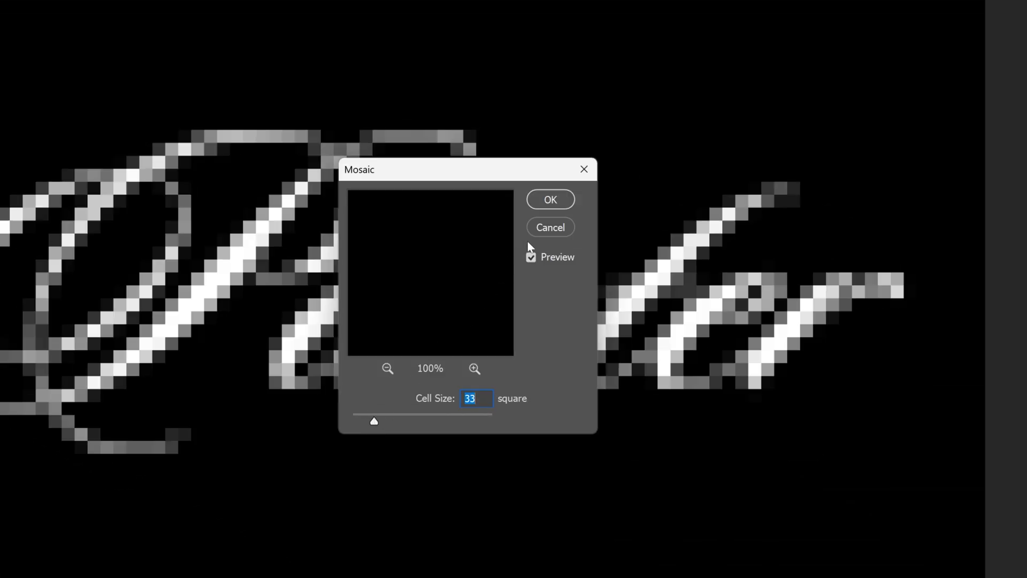
pyautogui.click(550, 199)
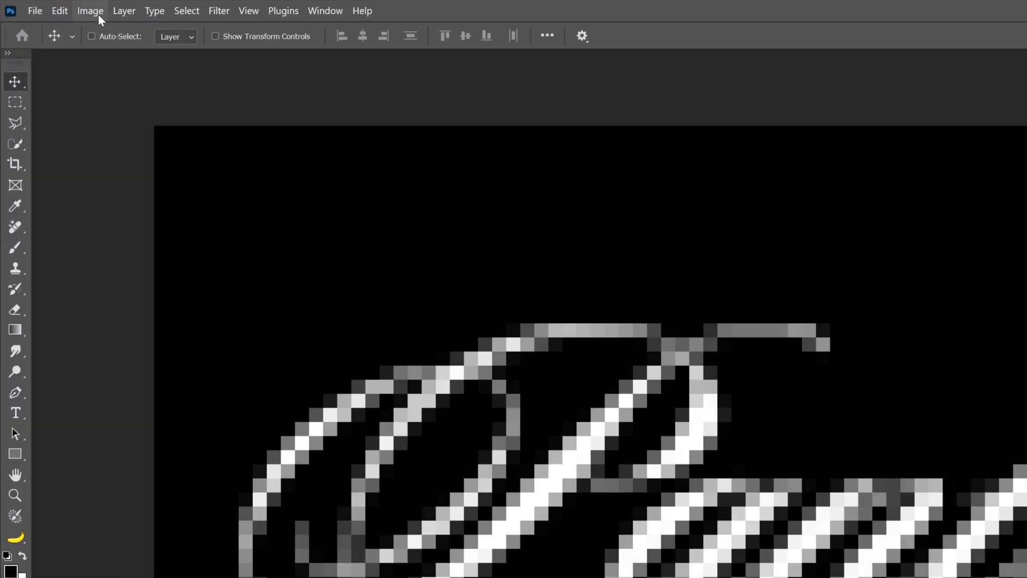
# Apply a Threshold adjustment at level 87 so the mosaic blocks become pure black and white
pyautogui.click(89, 10)
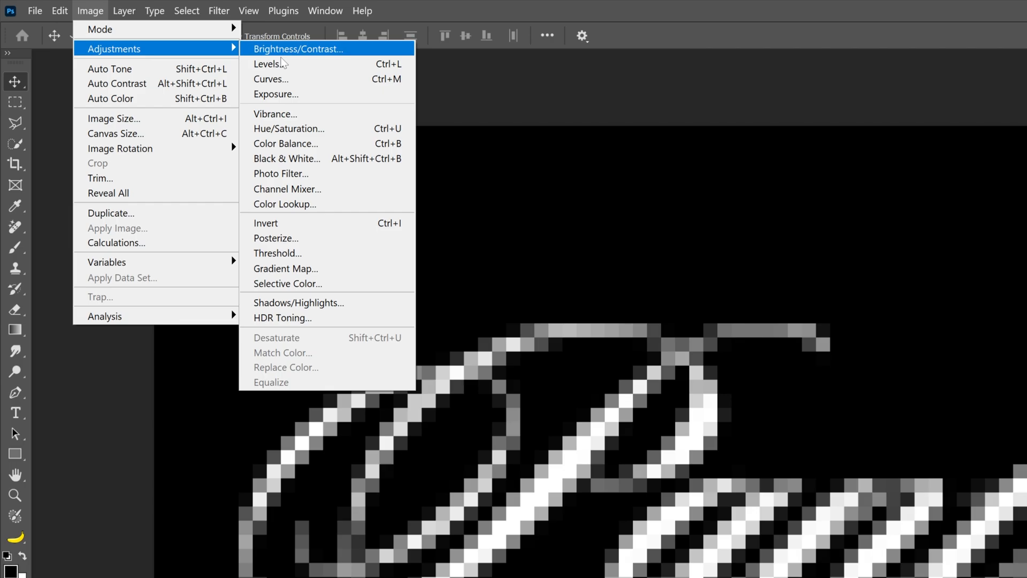
pyautogui.click(278, 253)
pyautogui.write('87')
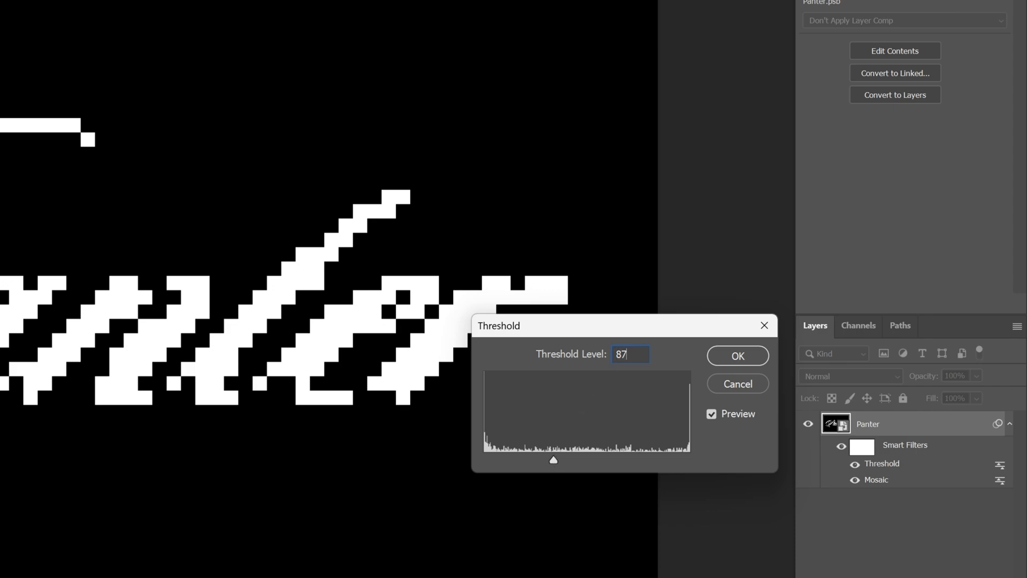
pyautogui.click(736, 355)
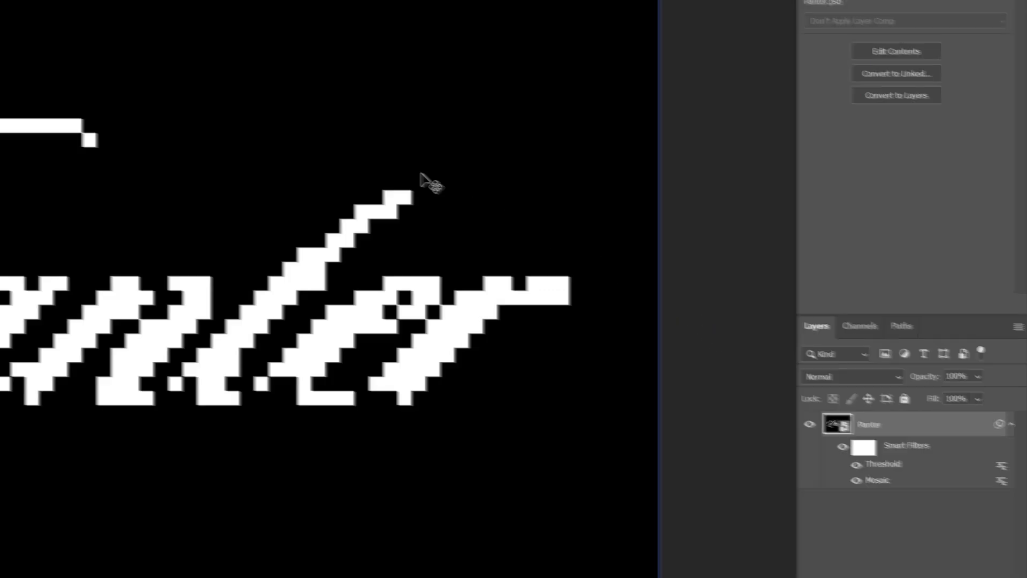
# Add a Levels adjustment capping the white output at 162 to dim the blocks to gray
pyautogui.click(90, 11)
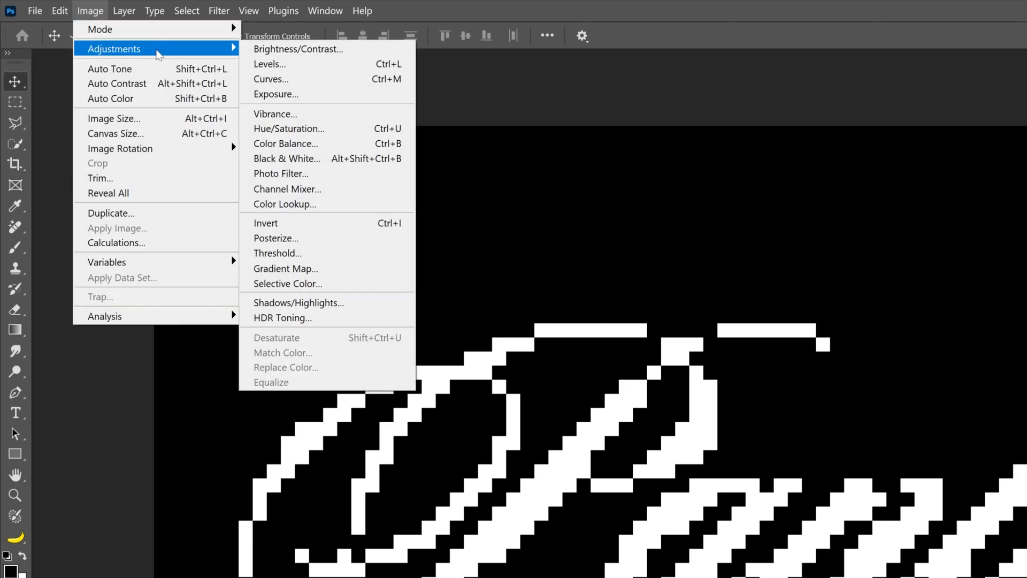
pyautogui.click(270, 63)
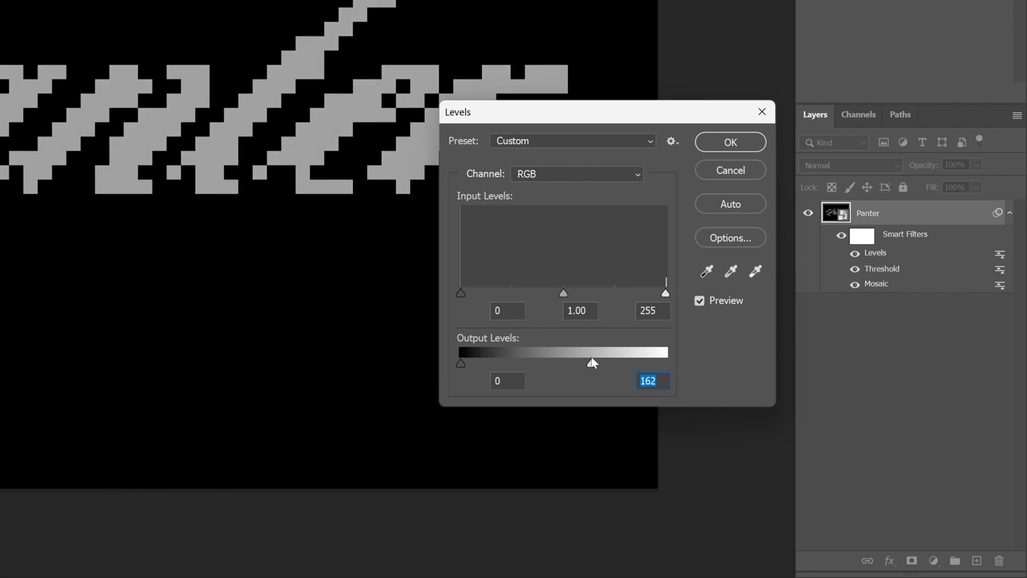
pyautogui.moveTo(675, 201)
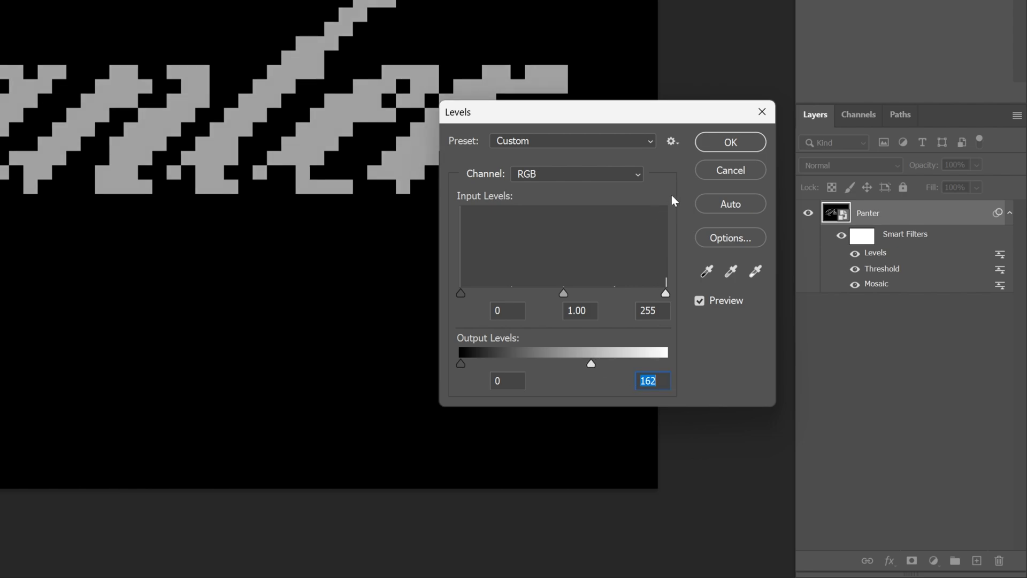
pyautogui.click(729, 143)
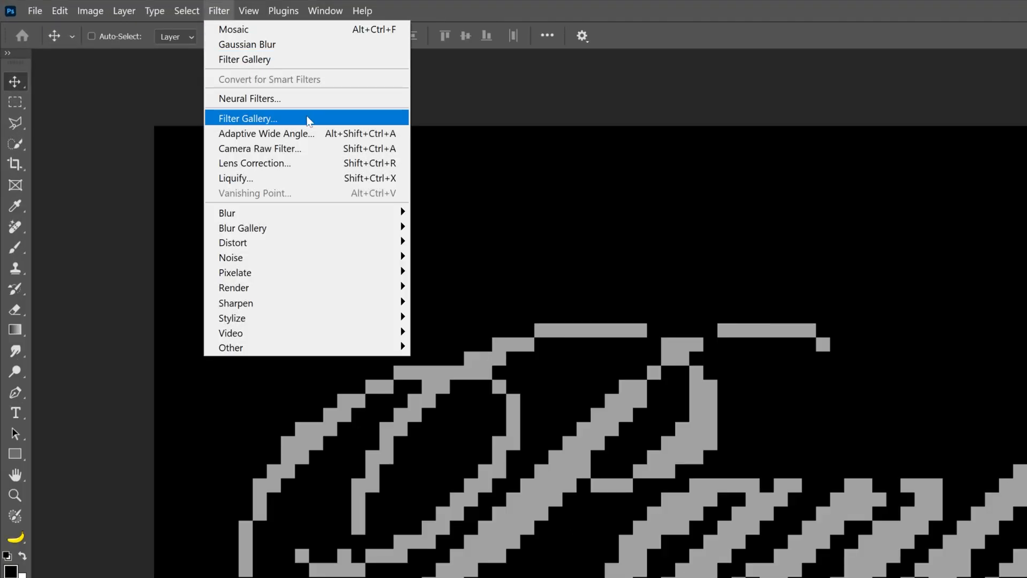
# Apply Accented Edges with edge width 6, brightness 50 and smoothness 15 to outline the blocks
pyautogui.click(247, 119)
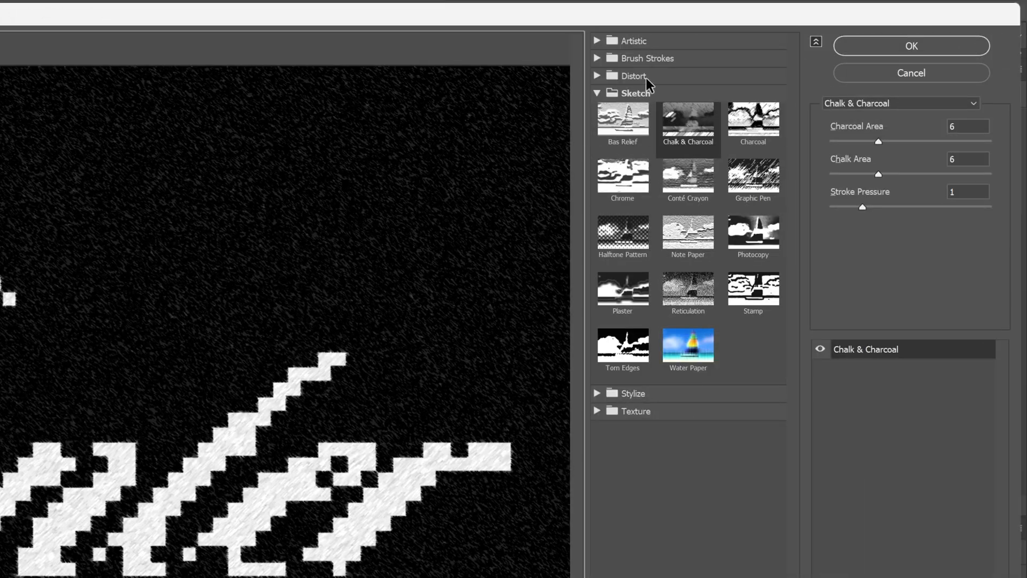
pyautogui.click(647, 58)
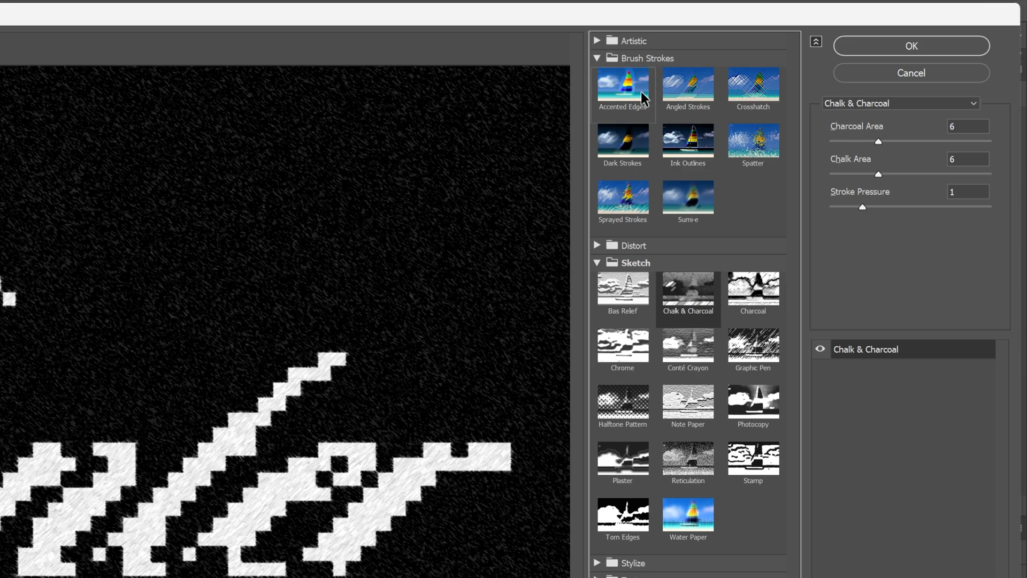
pyautogui.click(621, 86)
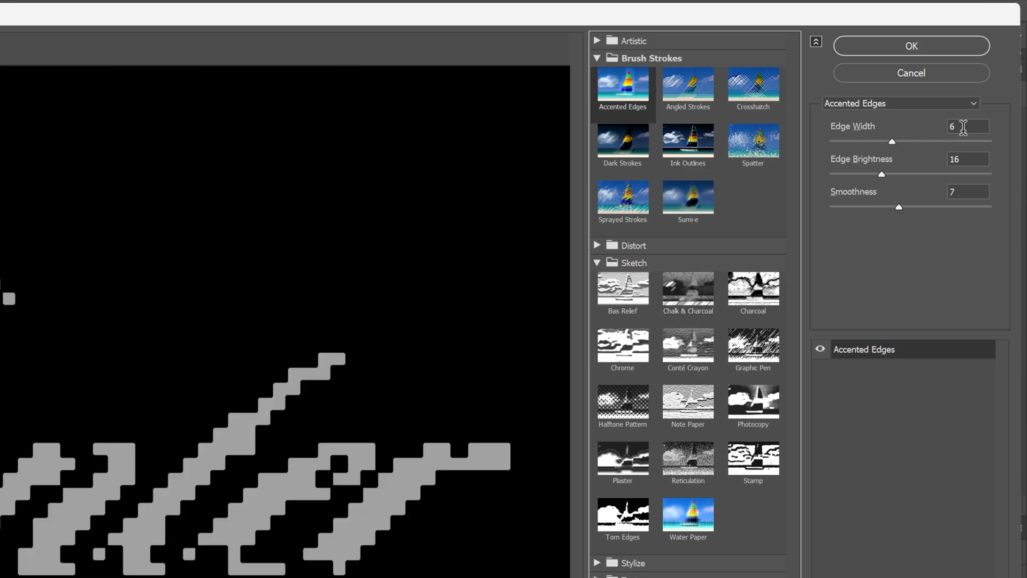
pyautogui.tripleClick(968, 126)
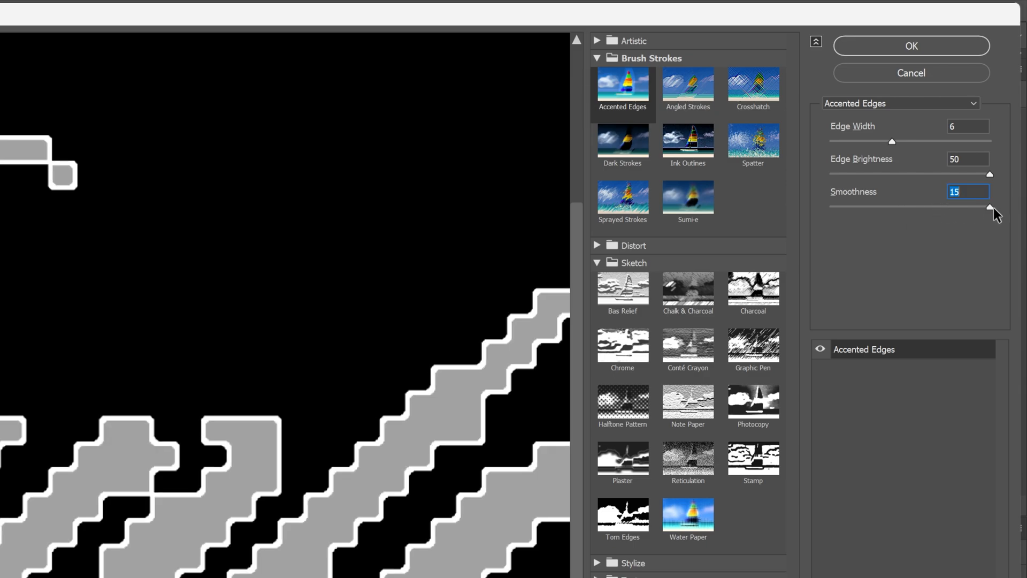
pyautogui.click(911, 46)
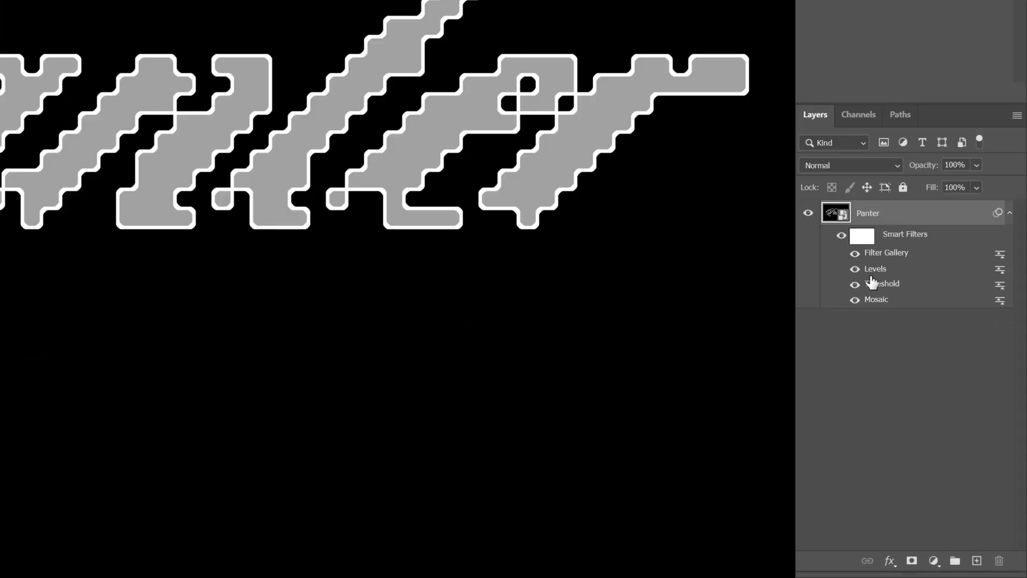
pyautogui.moveTo(998, 291)
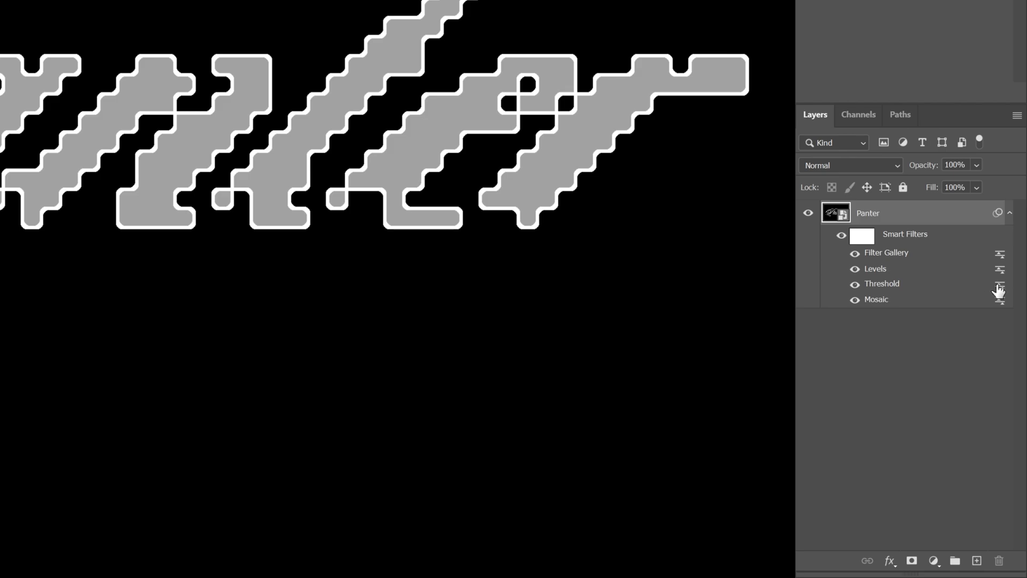
pyautogui.moveTo(1004, 293)
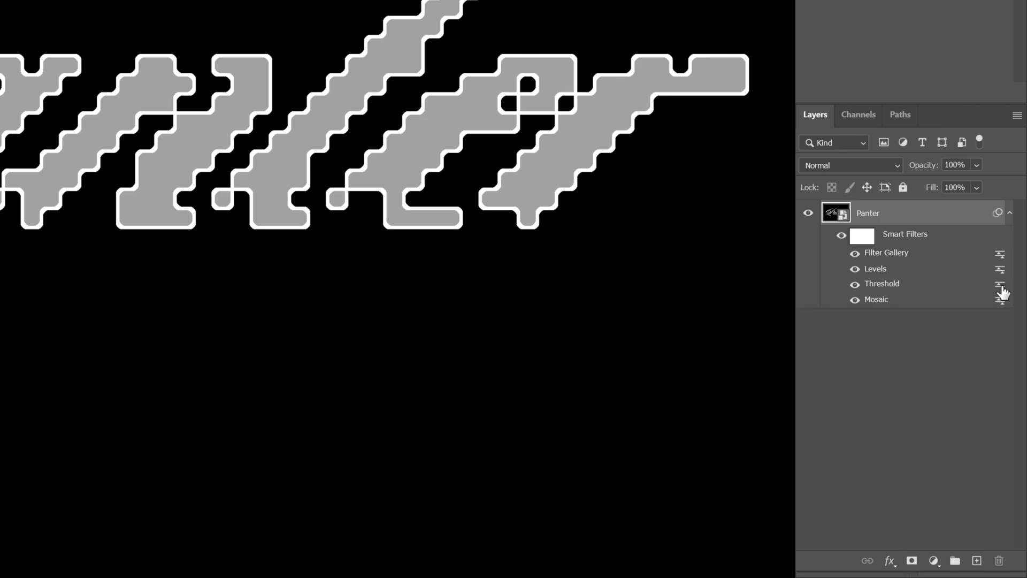
# Set the Threshold smart filter's blending opacity to 49% for soft grey tile interiors
pyautogui.doubleClick(999, 285)
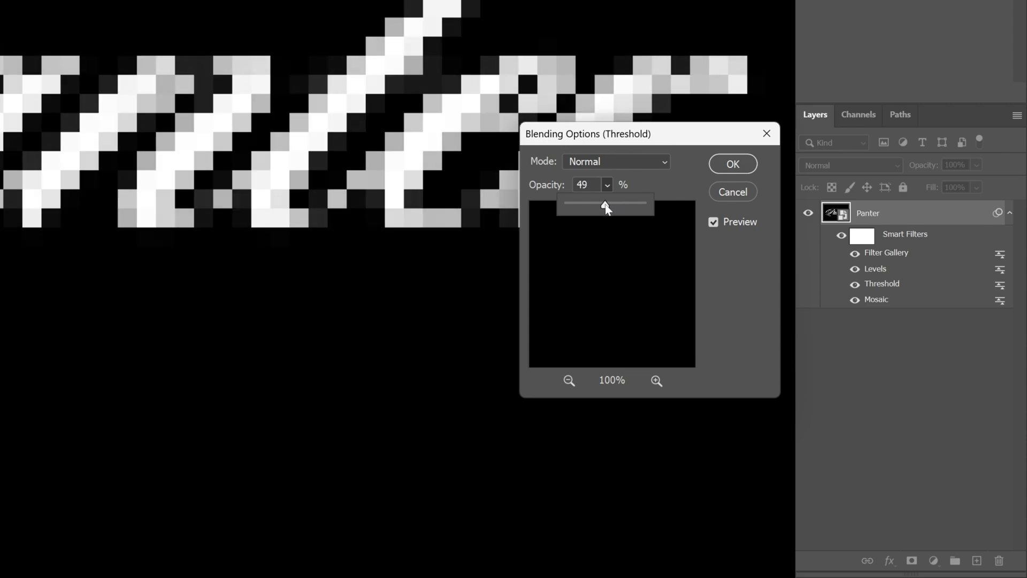
pyautogui.click(732, 164)
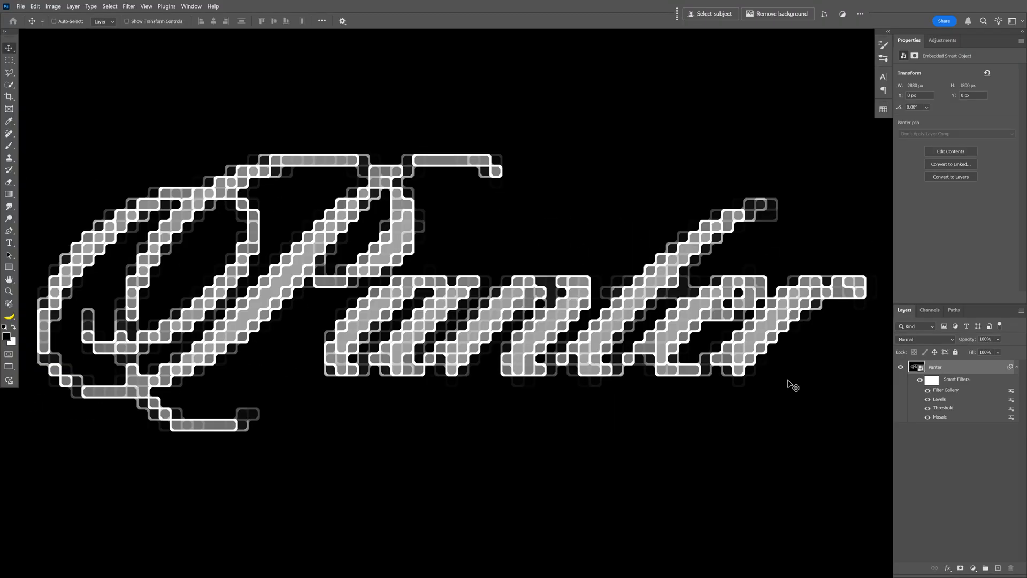
pyautogui.moveTo(753, 351)
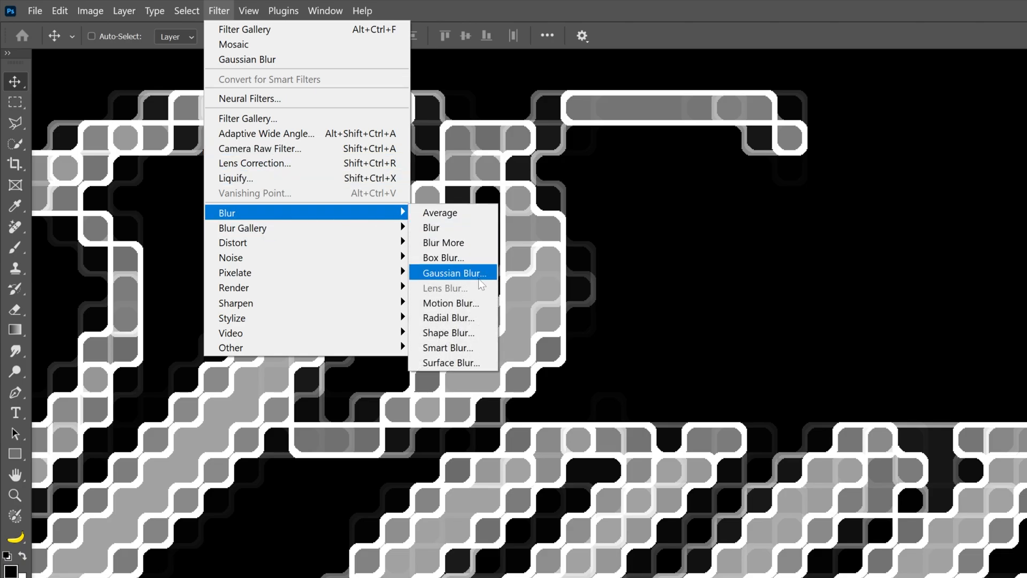
# Soften the tiles with a Gaussian Blur of radius 1.2 pixels
pyautogui.click(452, 273)
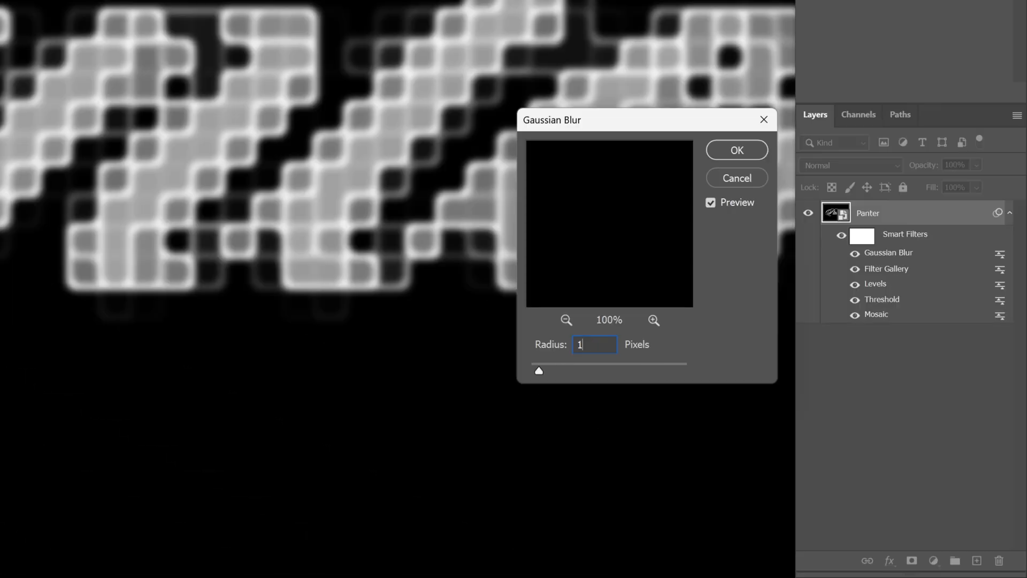
pyautogui.write('.')
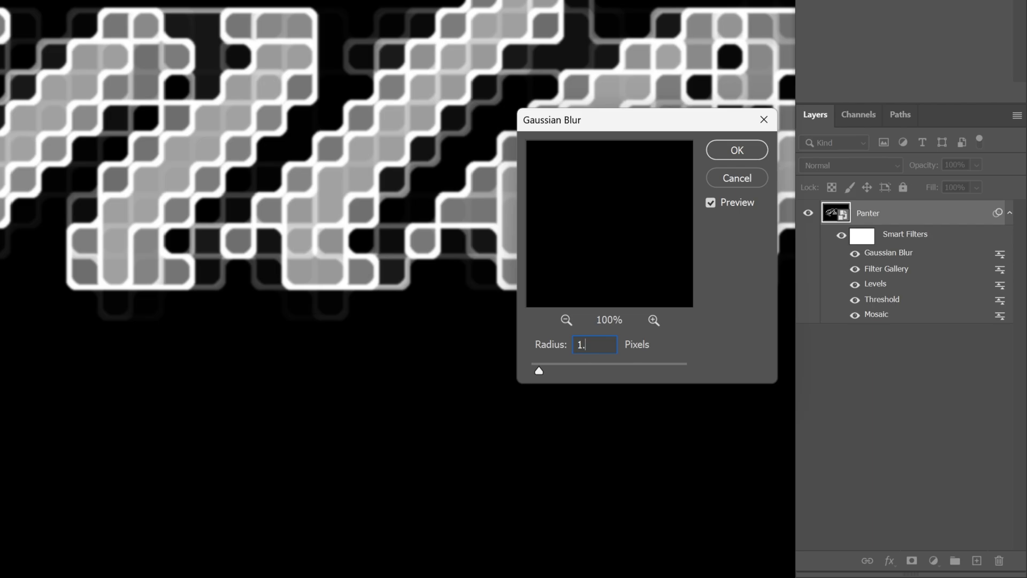
pyautogui.write('1.2')
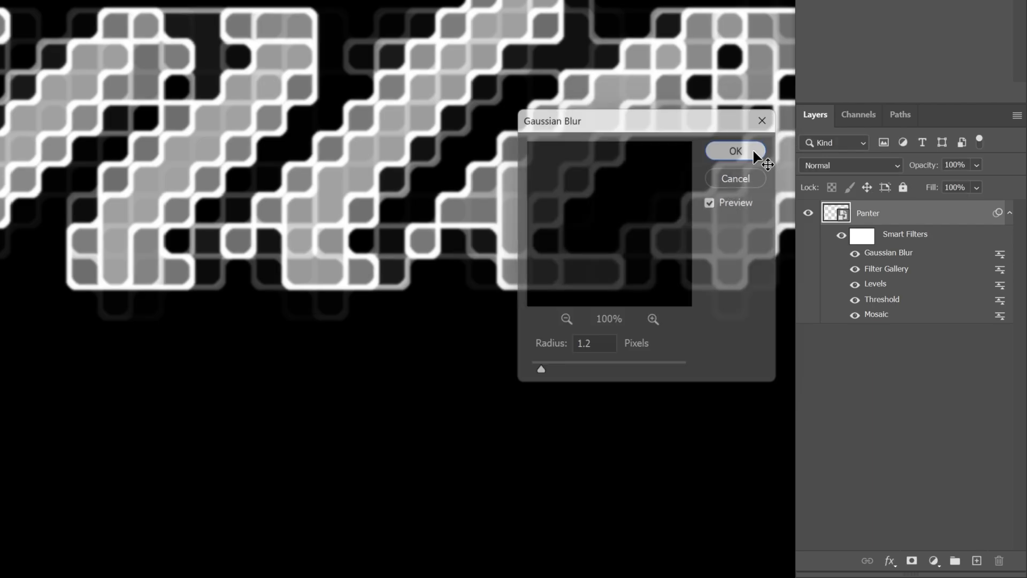
pyautogui.click(90, 10)
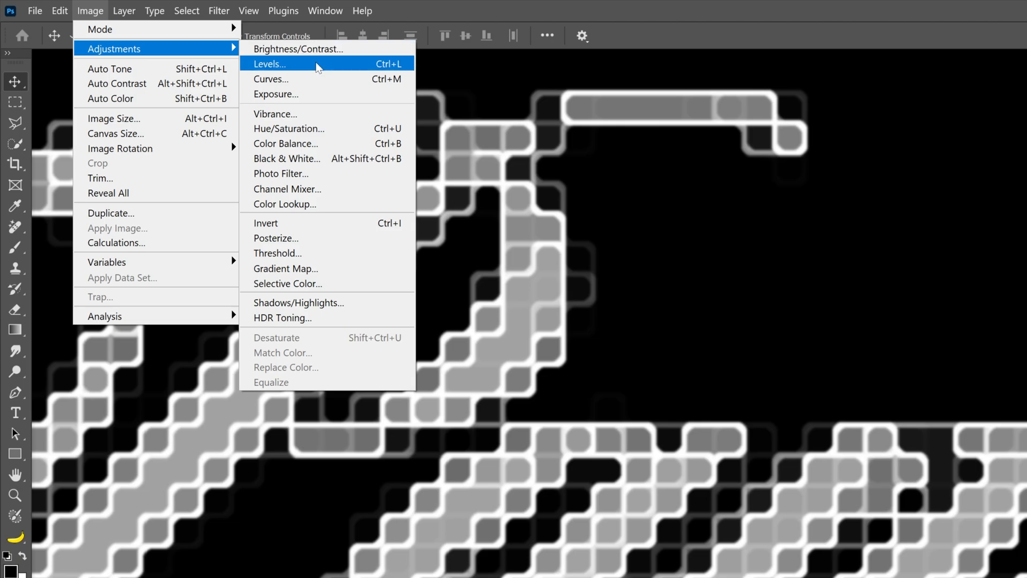
# Add a Levels correction with input midtones 0.8 and highlights 216 to sharpen contrast
pyautogui.click(269, 64)
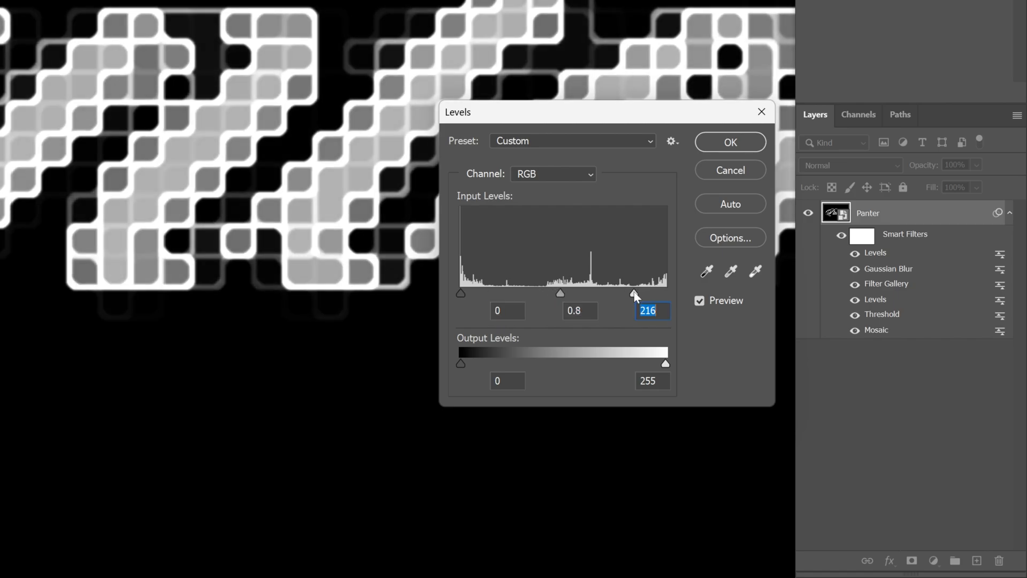
pyautogui.click(729, 141)
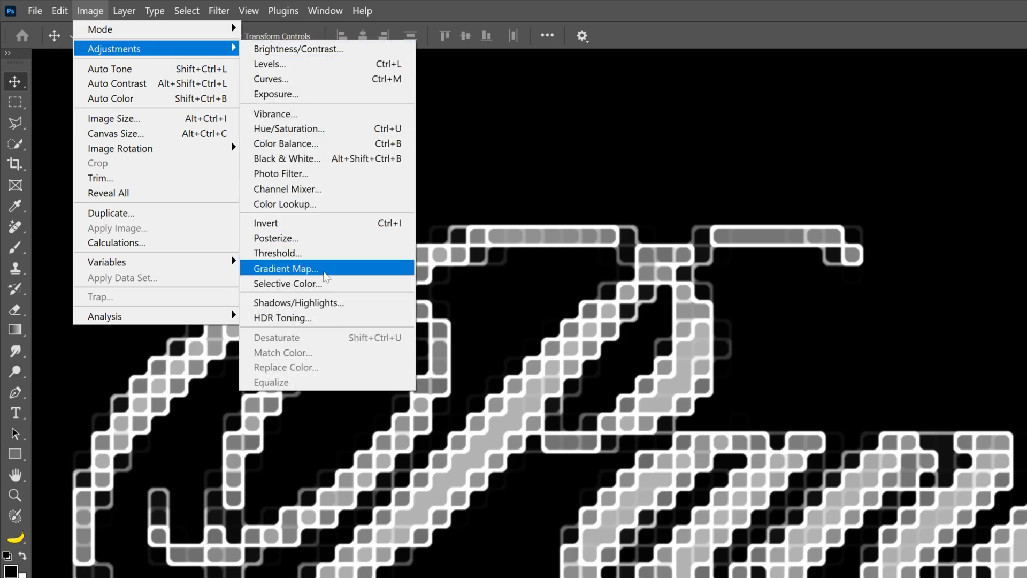
# Apply a Gradient Map with black, purple, orange, green and white stops to recolour the tiles
pyautogui.click(285, 268)
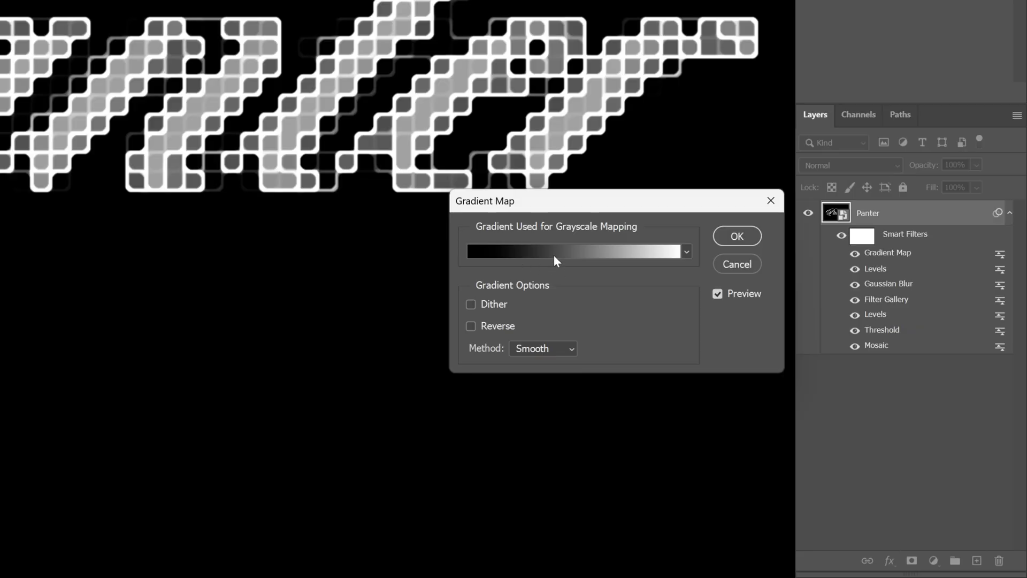
pyautogui.click(577, 252)
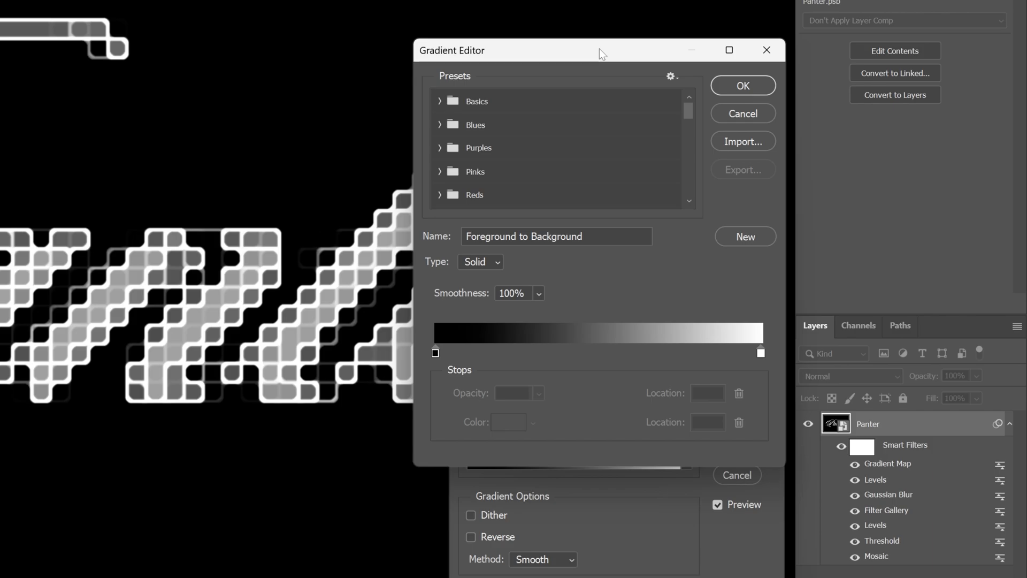
pyautogui.click(533, 352)
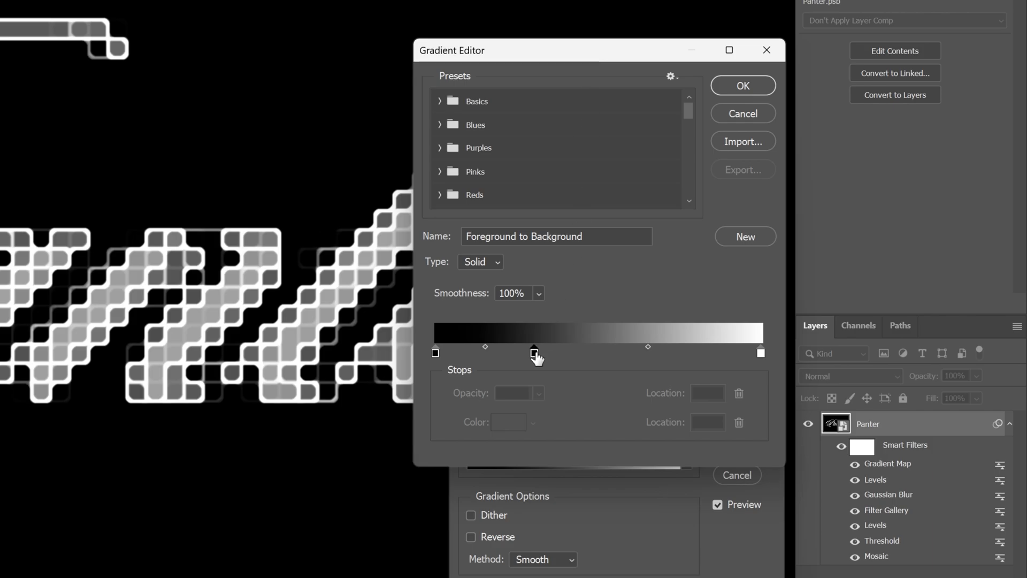
pyautogui.doubleClick(532, 351)
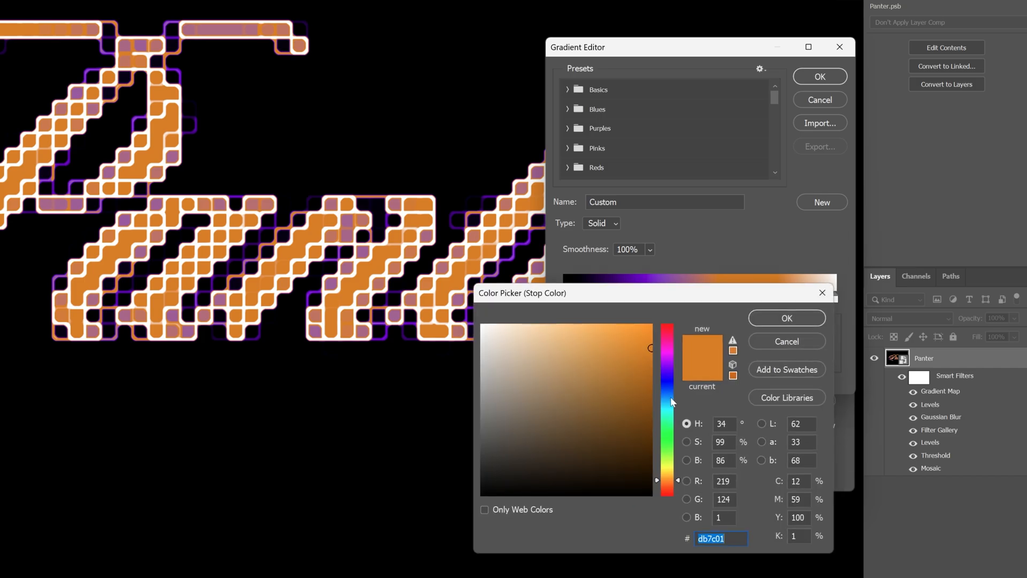
pyautogui.click(785, 318)
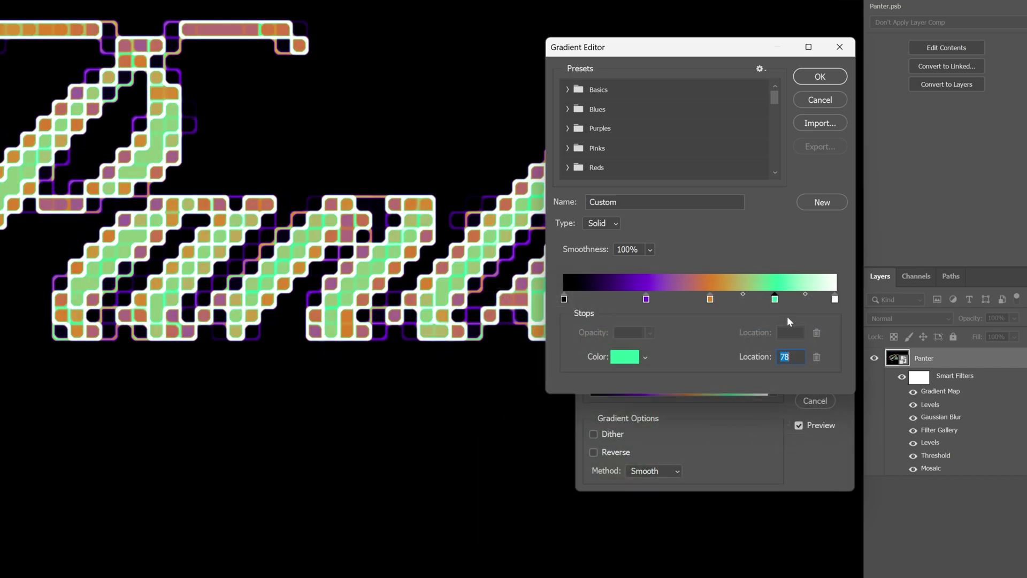
pyautogui.click(818, 76)
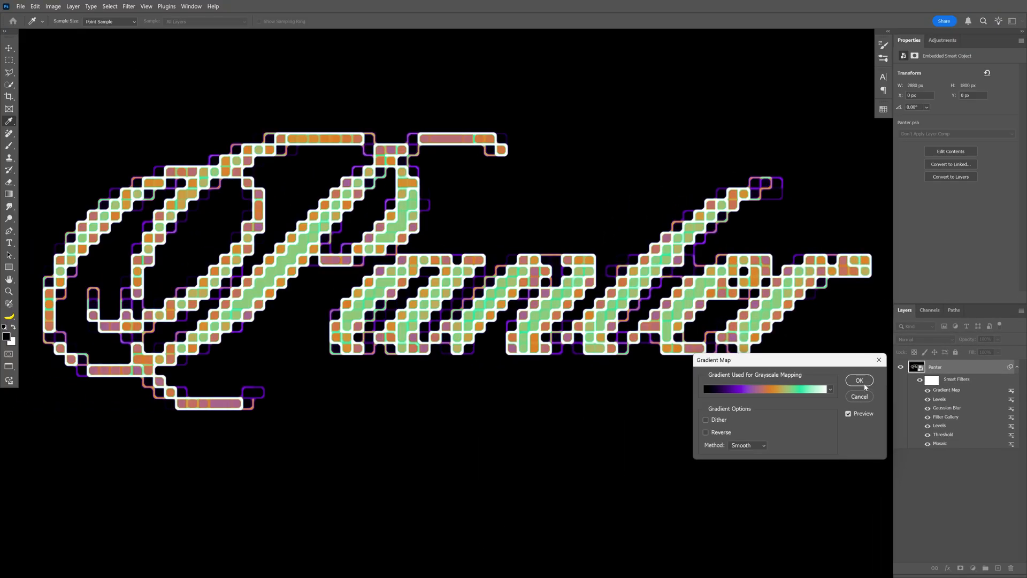
pyautogui.click(859, 380)
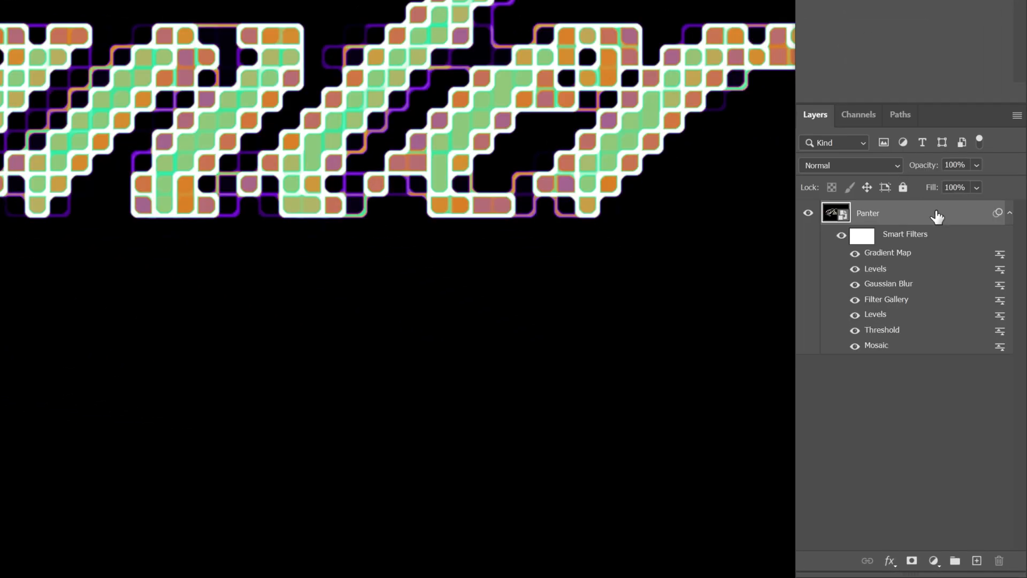
# Drop the darkest tones of the Panter layer via Blend If black slider at 34
pyautogui.doubleClick(868, 212)
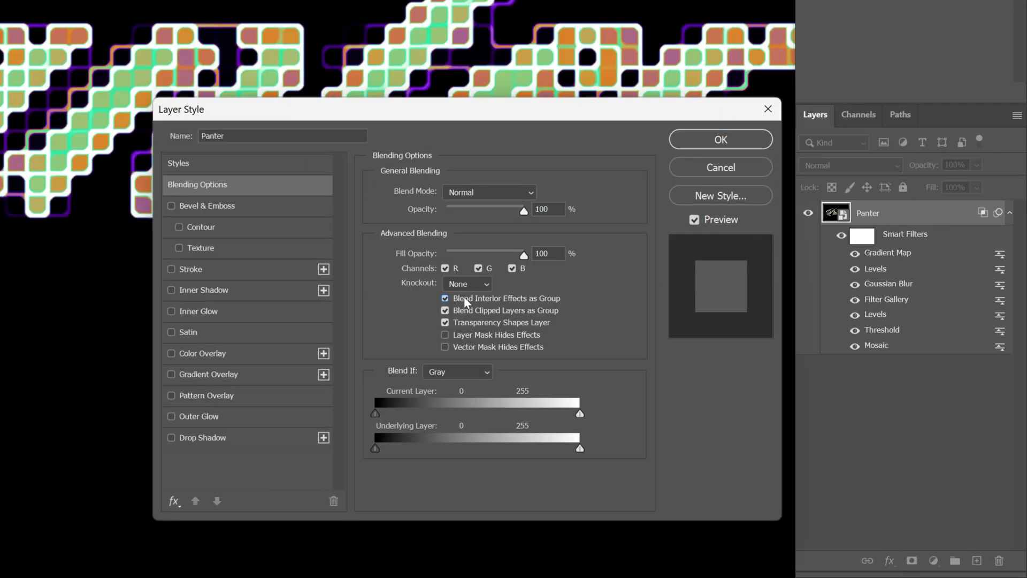
pyautogui.moveTo(547, 308)
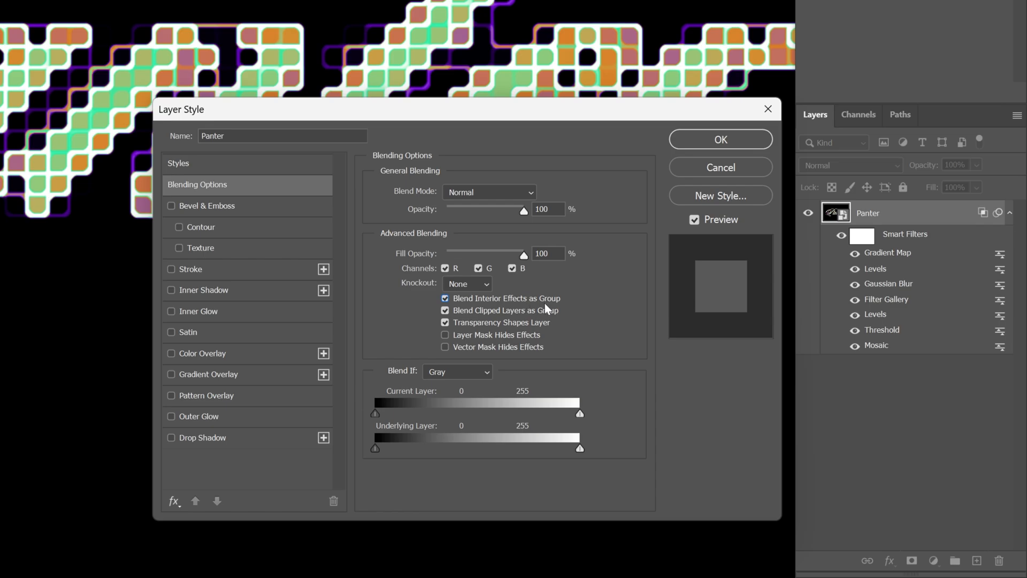
pyautogui.moveTo(376, 419)
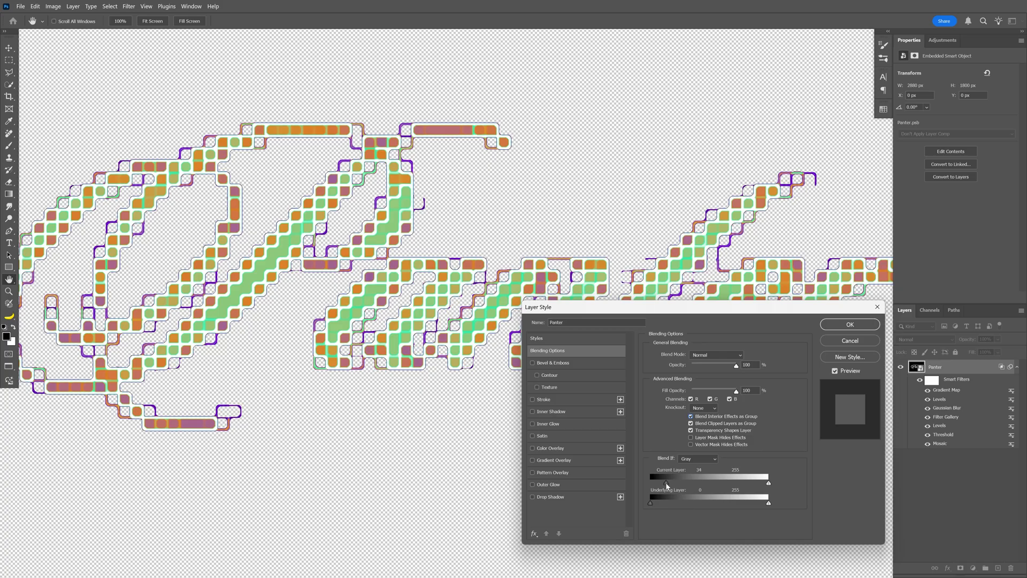
pyautogui.click(848, 324)
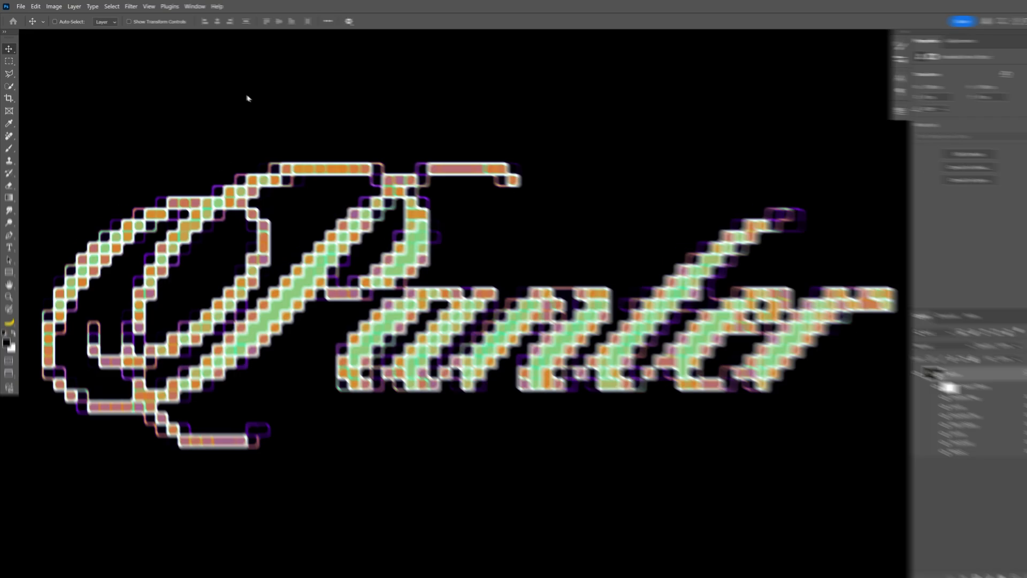
# Apply an Add Noise smart filter at 16.19% with Uniform distribution to the Panter layer
pyautogui.click(218, 11)
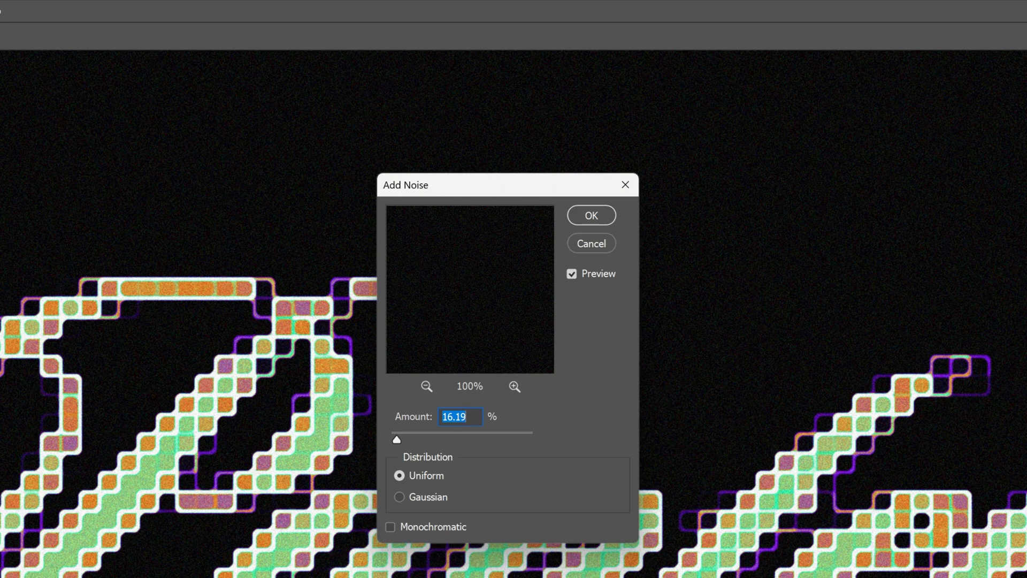
pyautogui.click(589, 215)
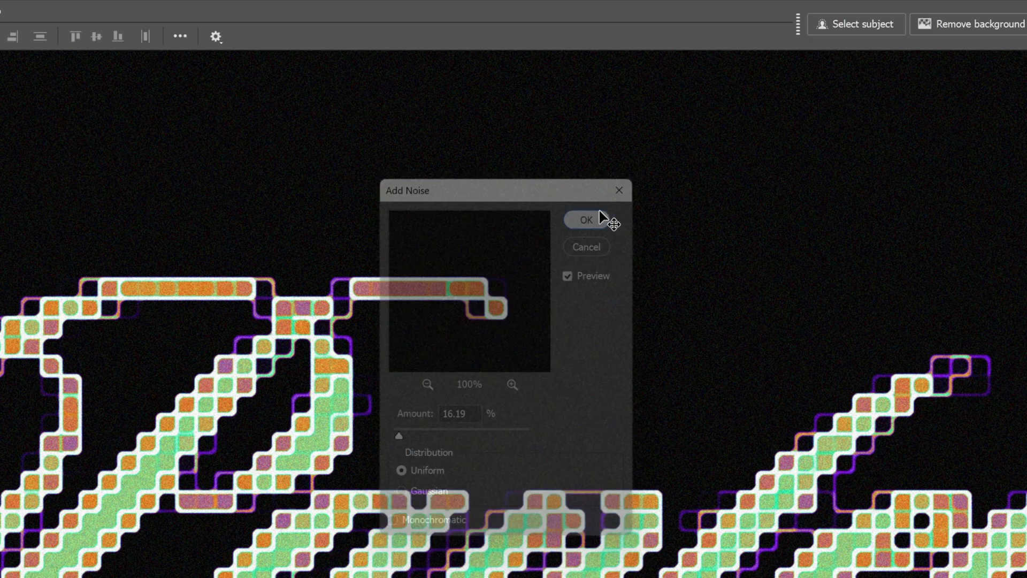
pyautogui.click(584, 220)
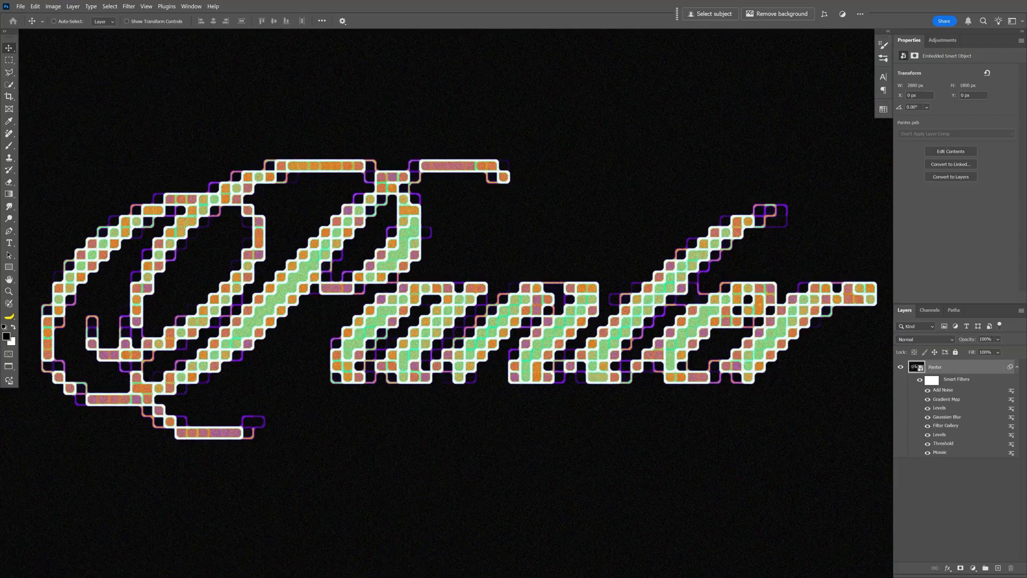